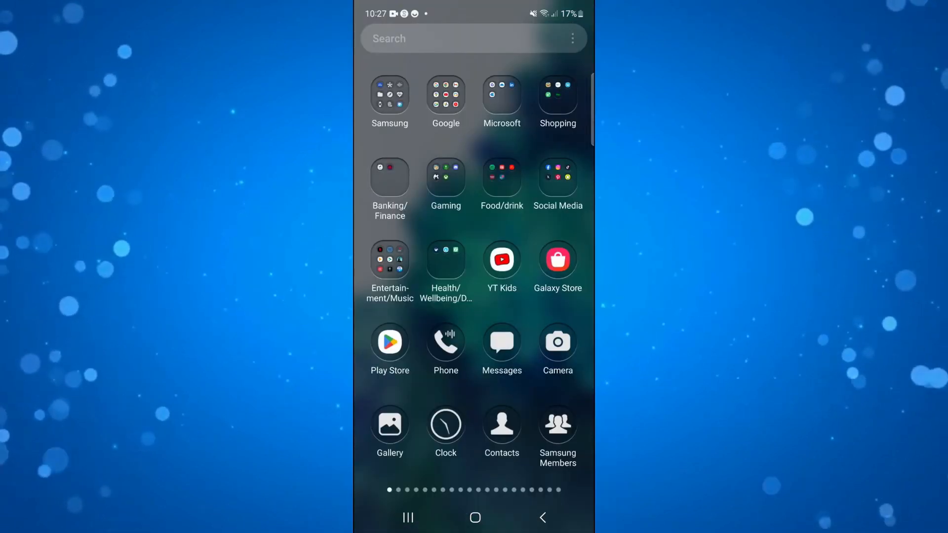
Step: Launch Telegram from app search and go to Settings, scrolled down to the Help section
{"action": "left_click", "coordinate": [472, 38]}
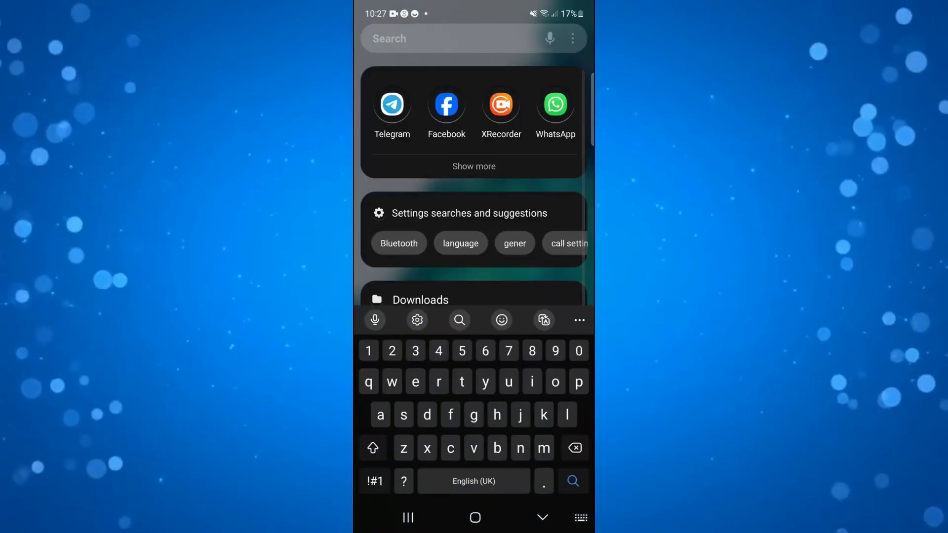
{"action": "left_click", "coordinate": [392, 104]}
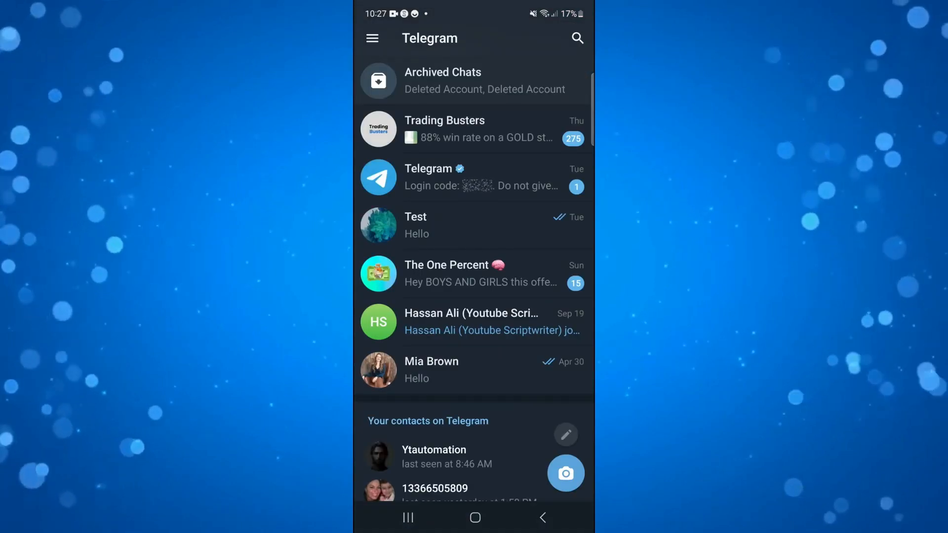
{"action": "left_click", "coordinate": [372, 39]}
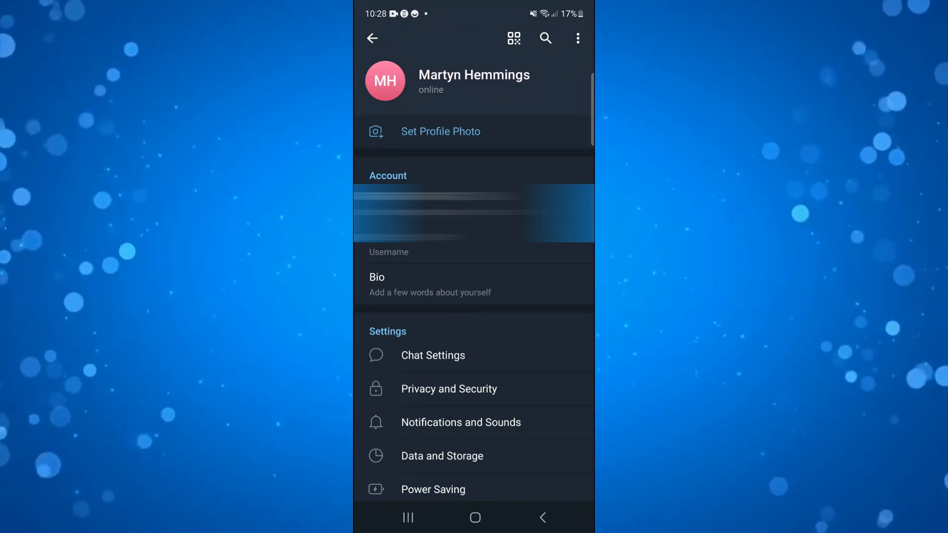
{"action": "scroll", "scroll_direction": "down", "scroll_amount": 3}
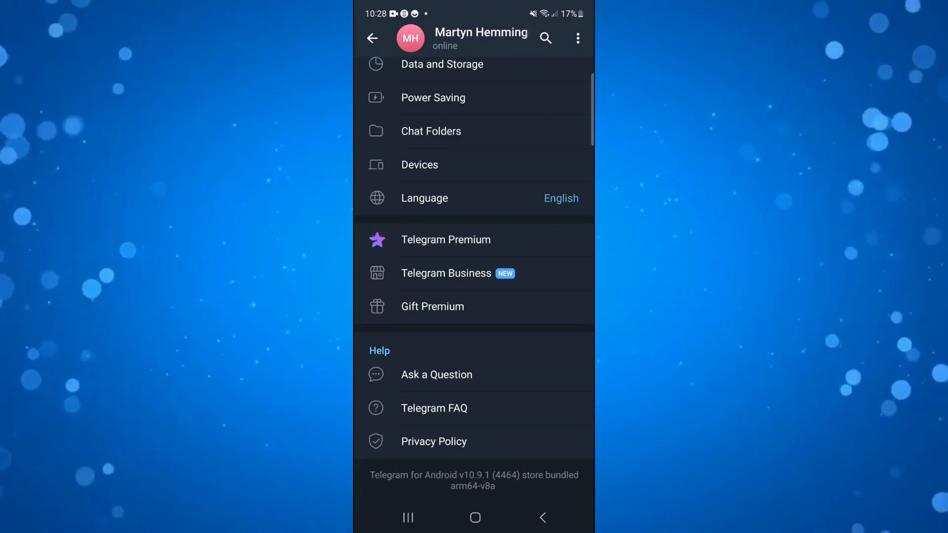
Step: In the Telegram FAQ, reach Your Account and show 'Delete your Telegram account'
{"action": "left_click", "coordinate": [434, 408]}
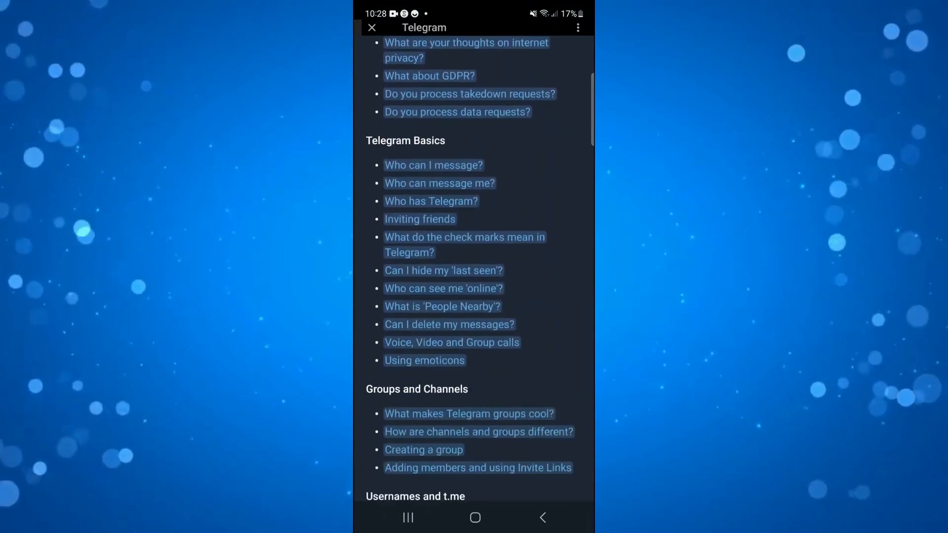
{"action": "scroll", "scroll_direction": "down", "scroll_amount": 3}
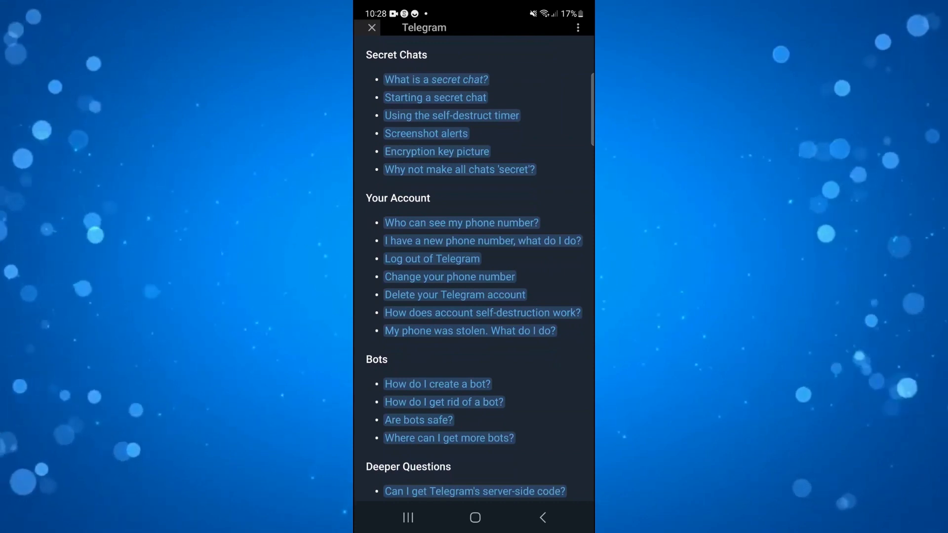
{"action": "left_click", "coordinate": [454, 295]}
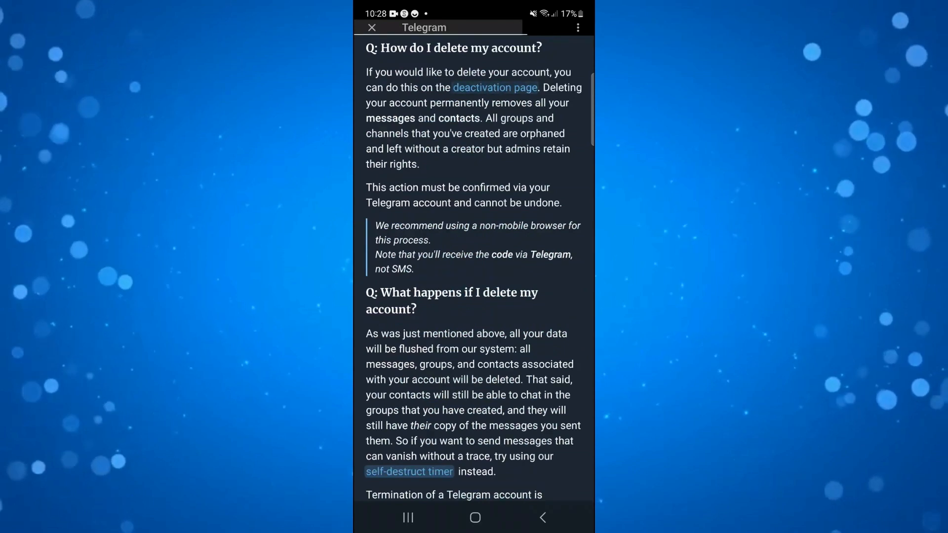
Step: On the deactivation page, enter the +44 phone number and request a confirmation code
{"action": "left_click", "coordinate": [495, 87]}
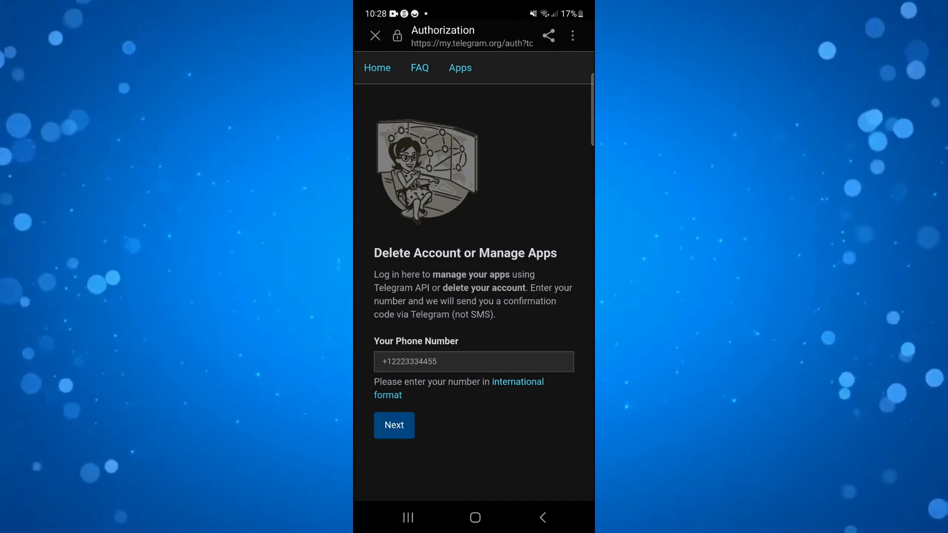
{"action": "left_click", "coordinate": [473, 361]}
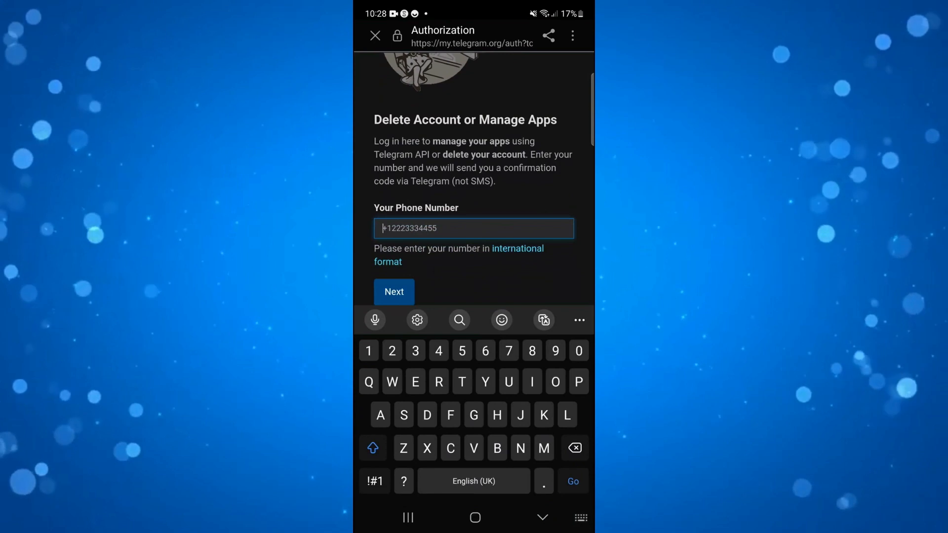
{"action": "left_click", "coordinate": [374, 481]}
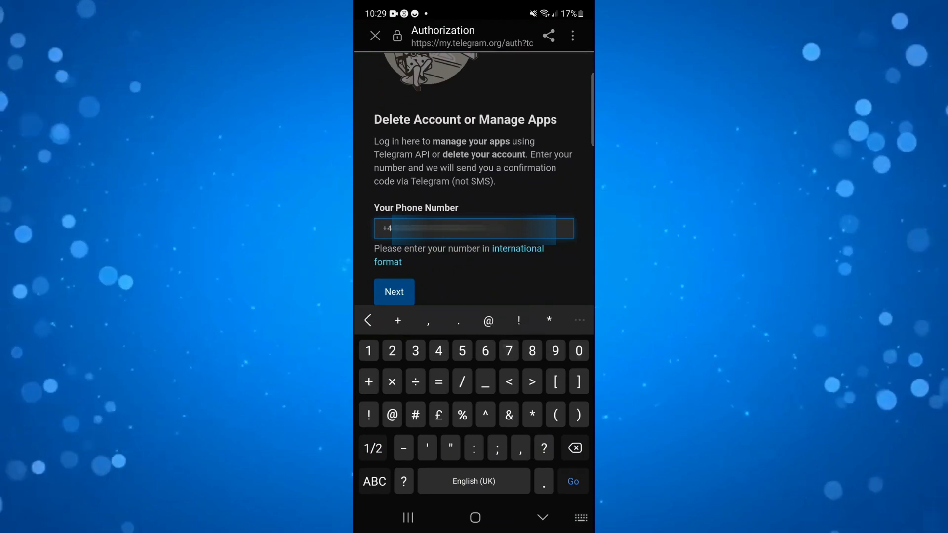
{"action": "left_click", "coordinate": [542, 516]}
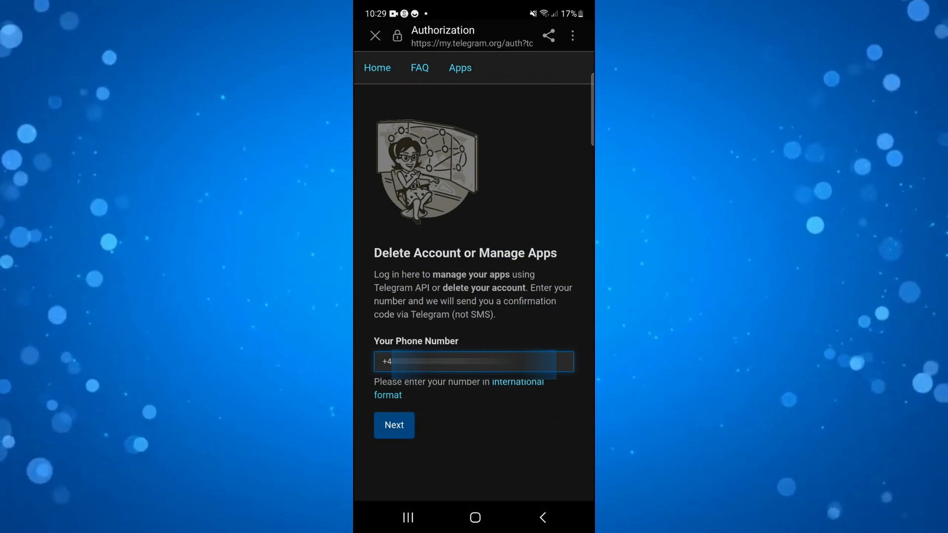
{"action": "left_click", "coordinate": [394, 425]}
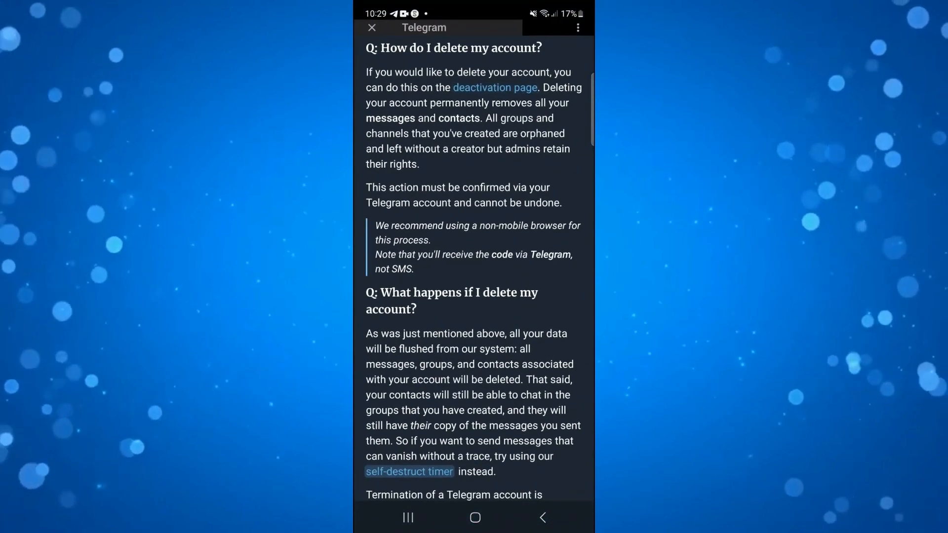
Step: Enter the confirmation code and sign in to reach the Delete Your Account page
{"action": "left_click", "coordinate": [372, 28]}
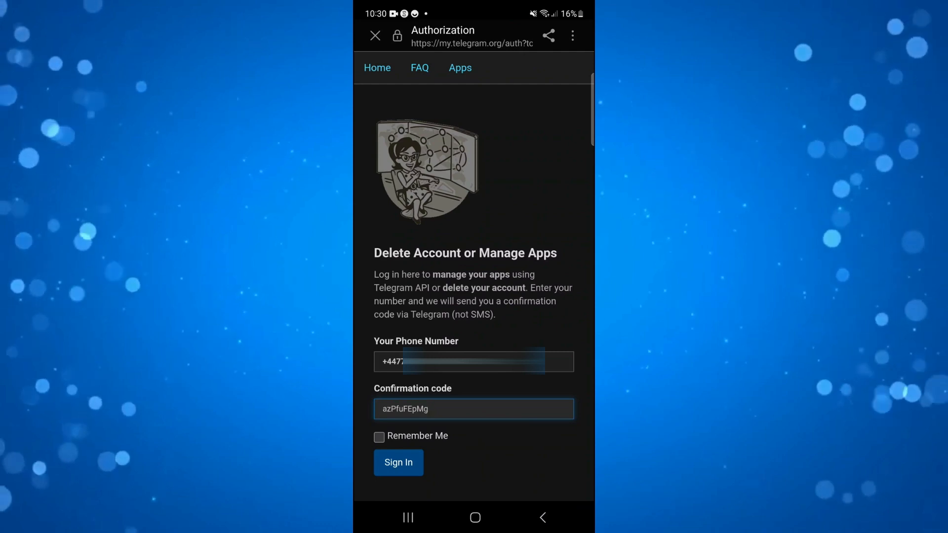
{"action": "left_click", "coordinate": [397, 461]}
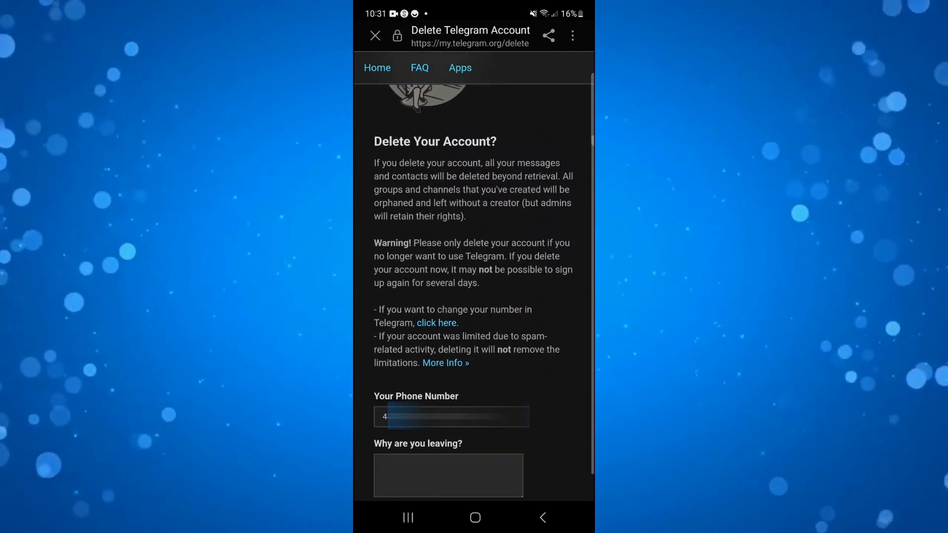
{"action": "scroll", "scroll_direction": "up", "scroll_amount": 3}
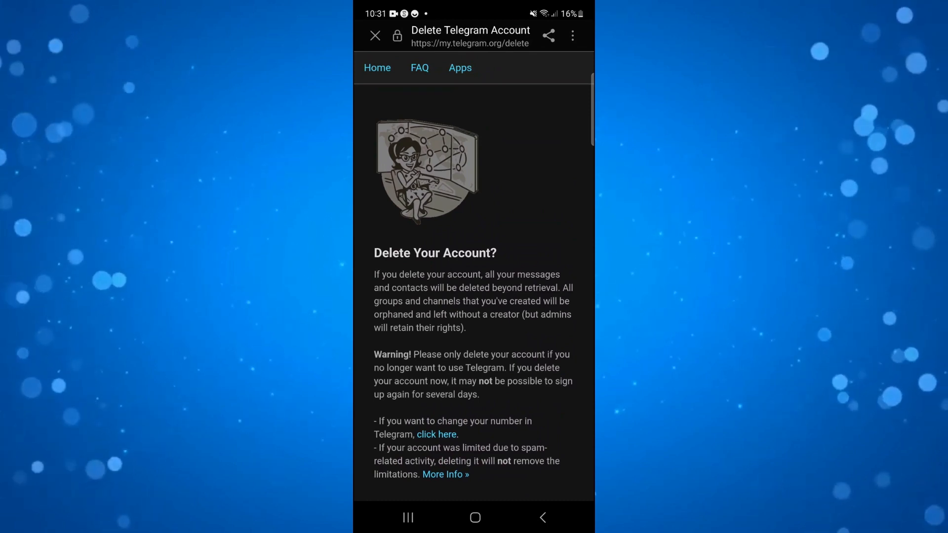
{"action": "scroll", "scroll_direction": "down", "scroll_amount": 3}
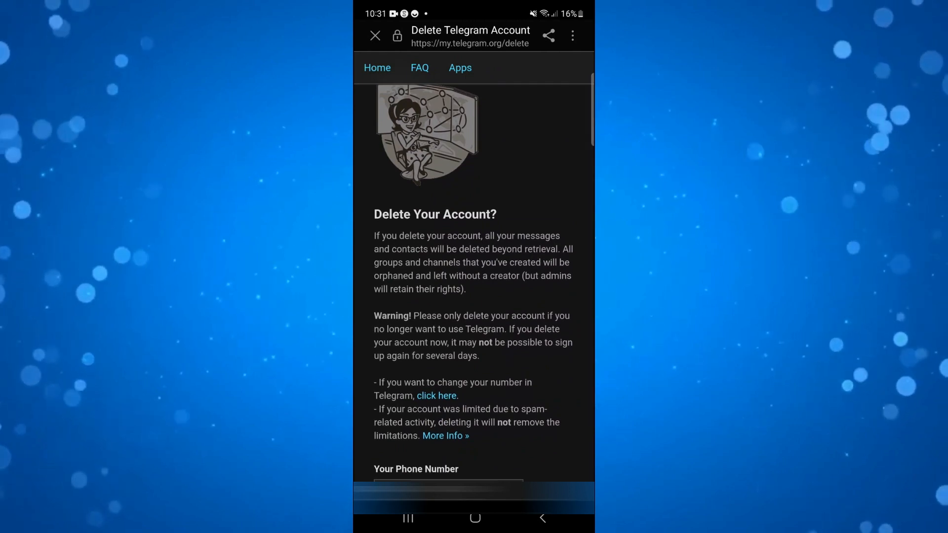
{"action": "scroll", "scroll_direction": "down", "scroll_amount": 3}
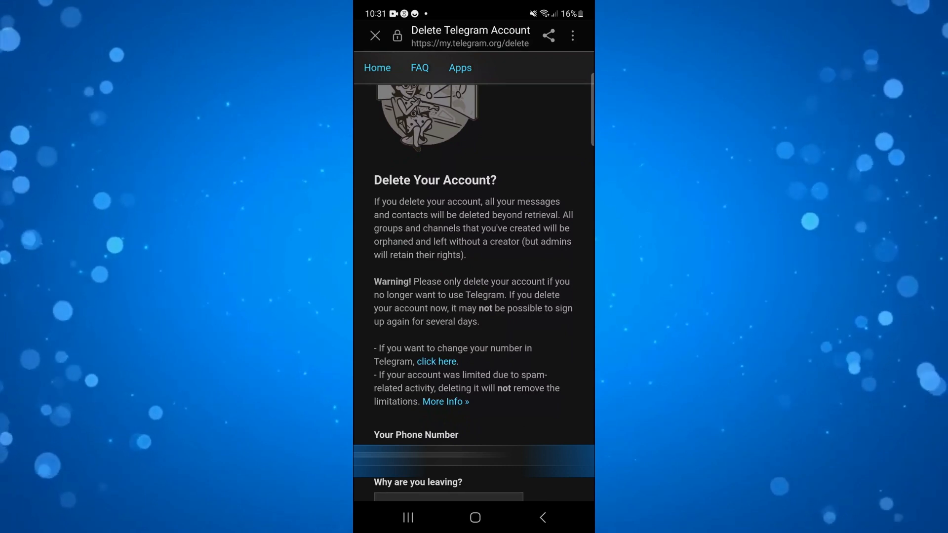
{"action": "scroll", "scroll_direction": "down", "scroll_amount": 3}
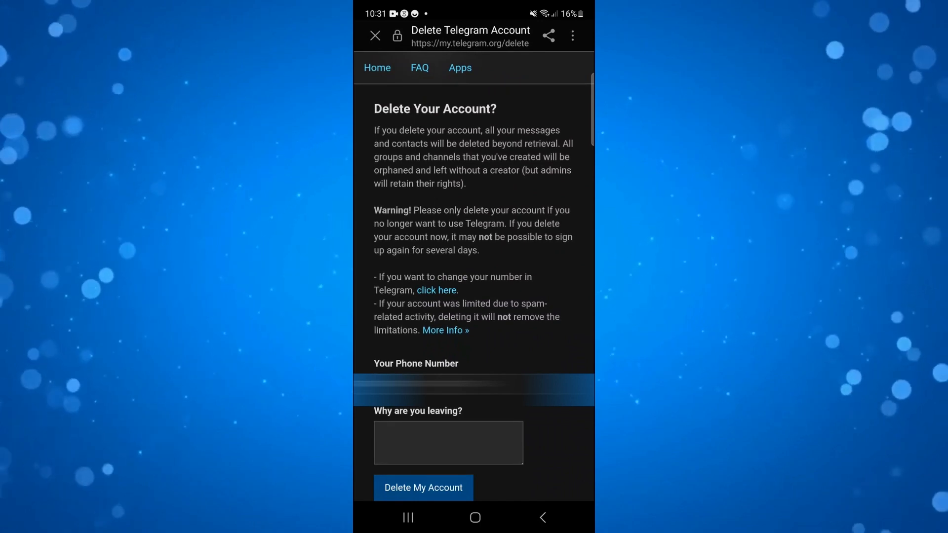
Step: Enter 'No longer use' as the leaving reason, leaving Delete My Account ready
{"action": "left_click", "coordinate": [447, 443]}
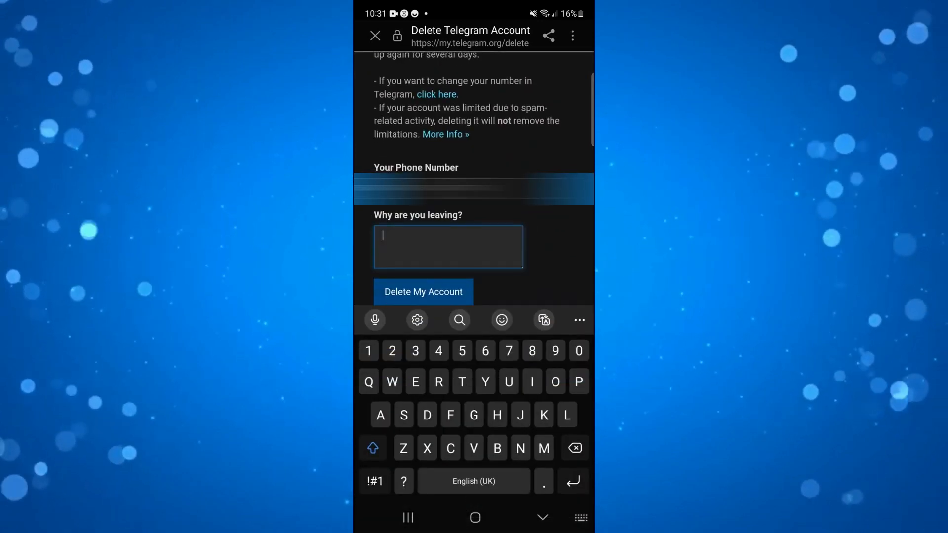
{"action": "type", "text": "No lon"}
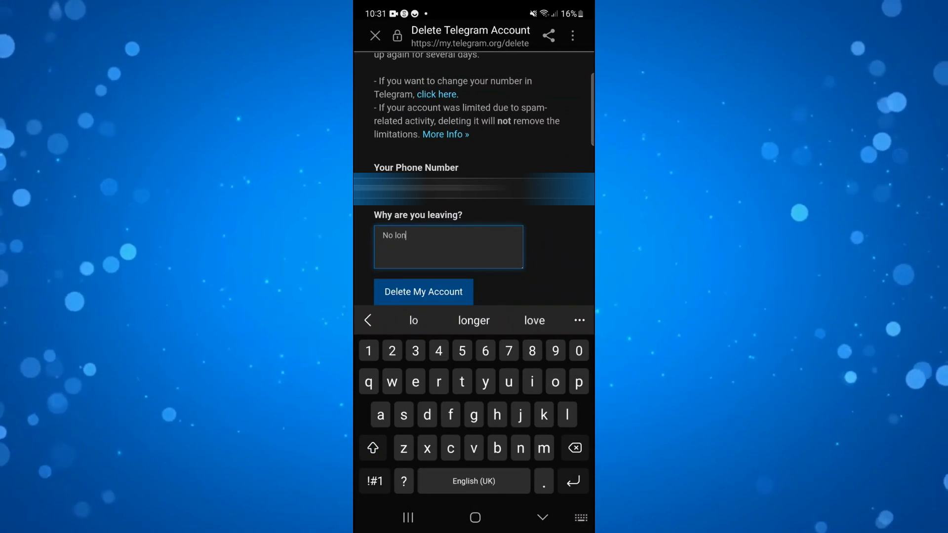
{"action": "left_click", "coordinate": [473, 320]}
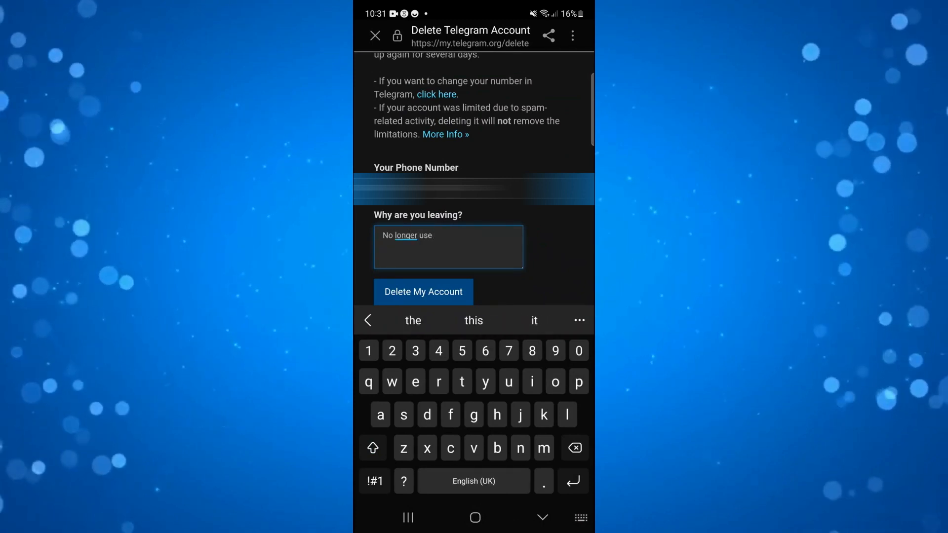
{"action": "left_click", "coordinate": [542, 517]}
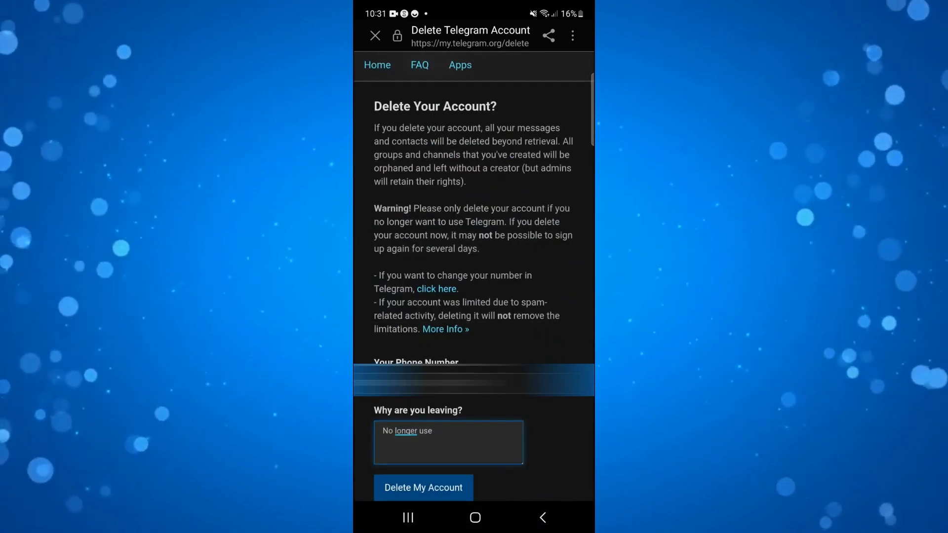